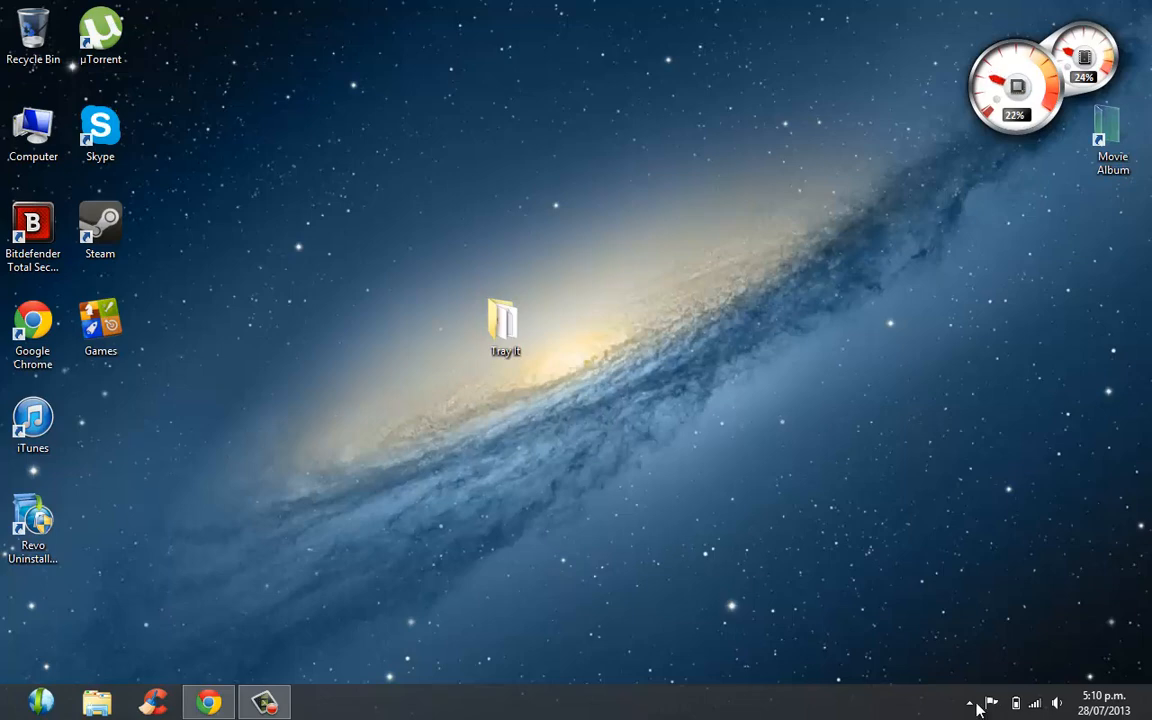
# Check the notification area, bring the YouTube Chrome window up and minimise it again
pyautogui.click(968, 704)
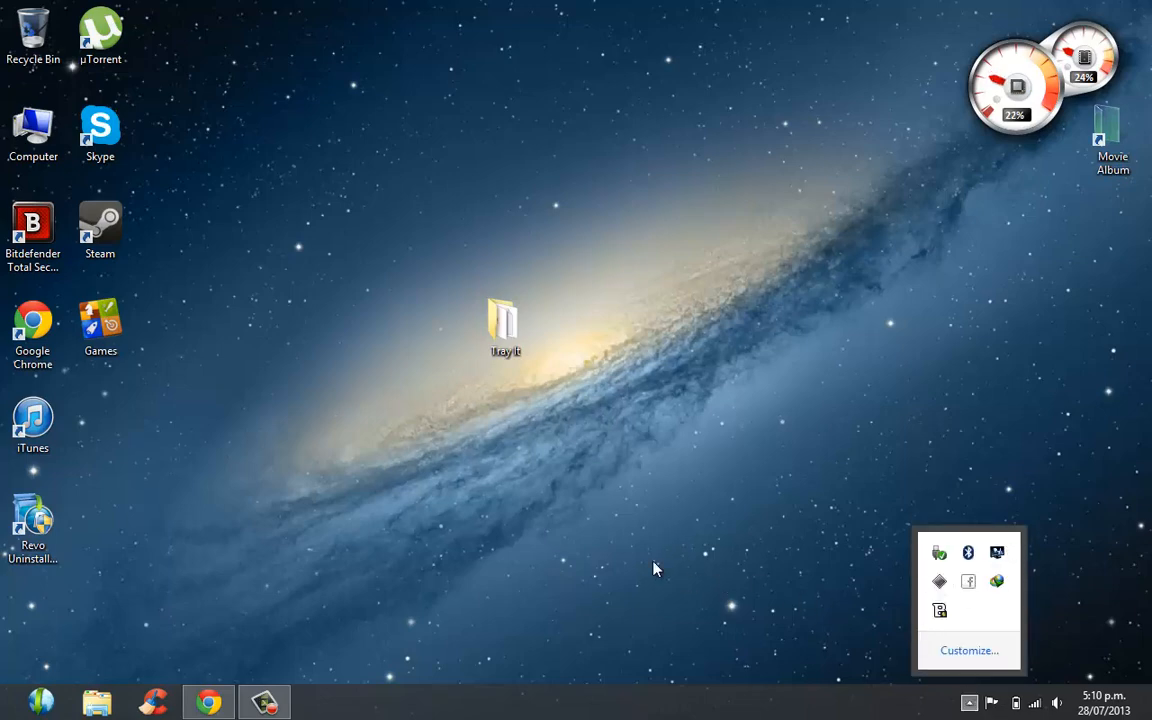
pyautogui.click(208, 700)
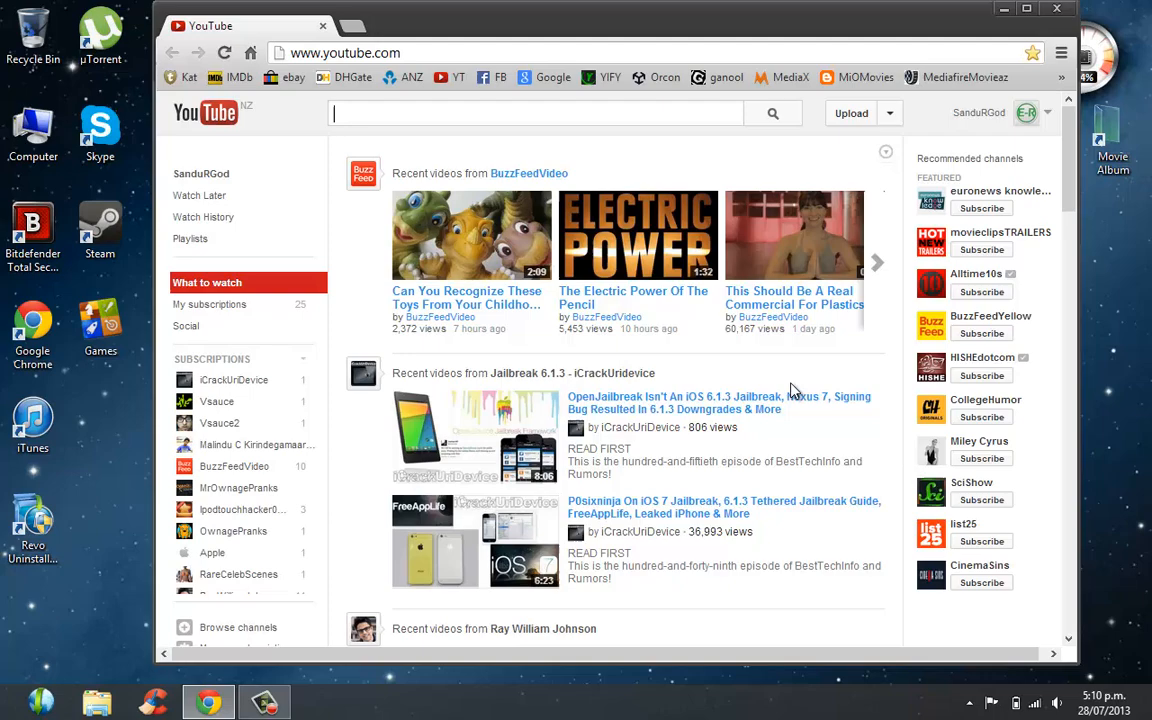
pyautogui.moveTo(996, 30)
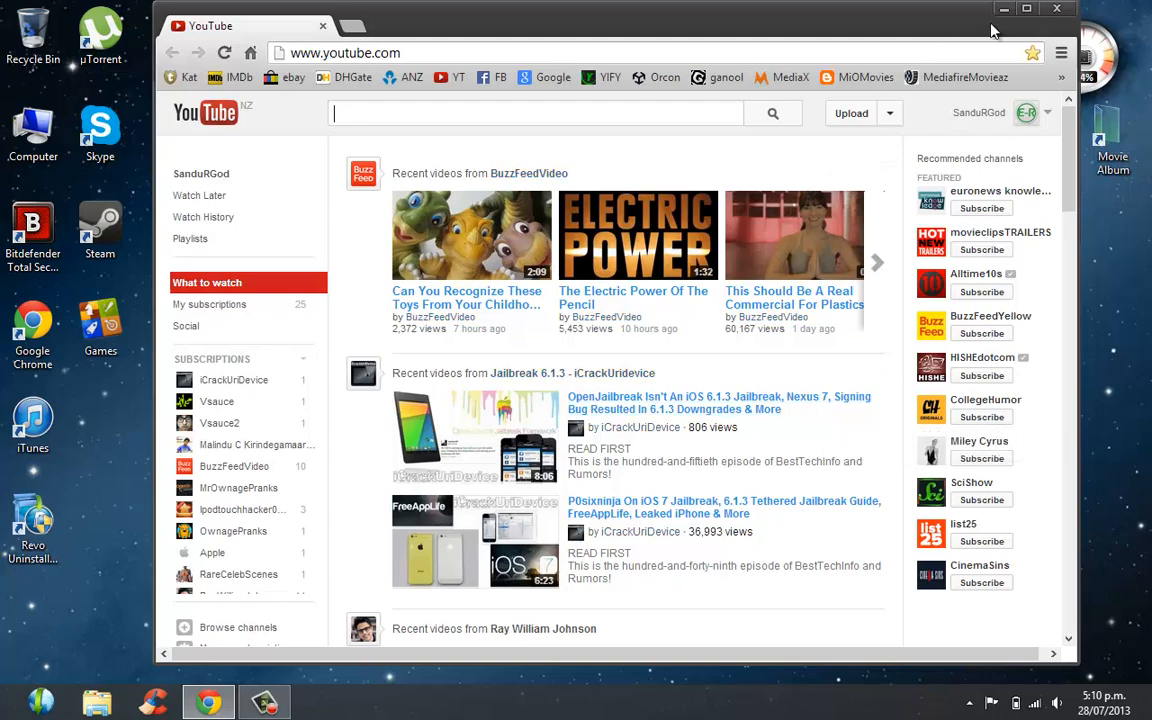
pyautogui.click(1028, 8)
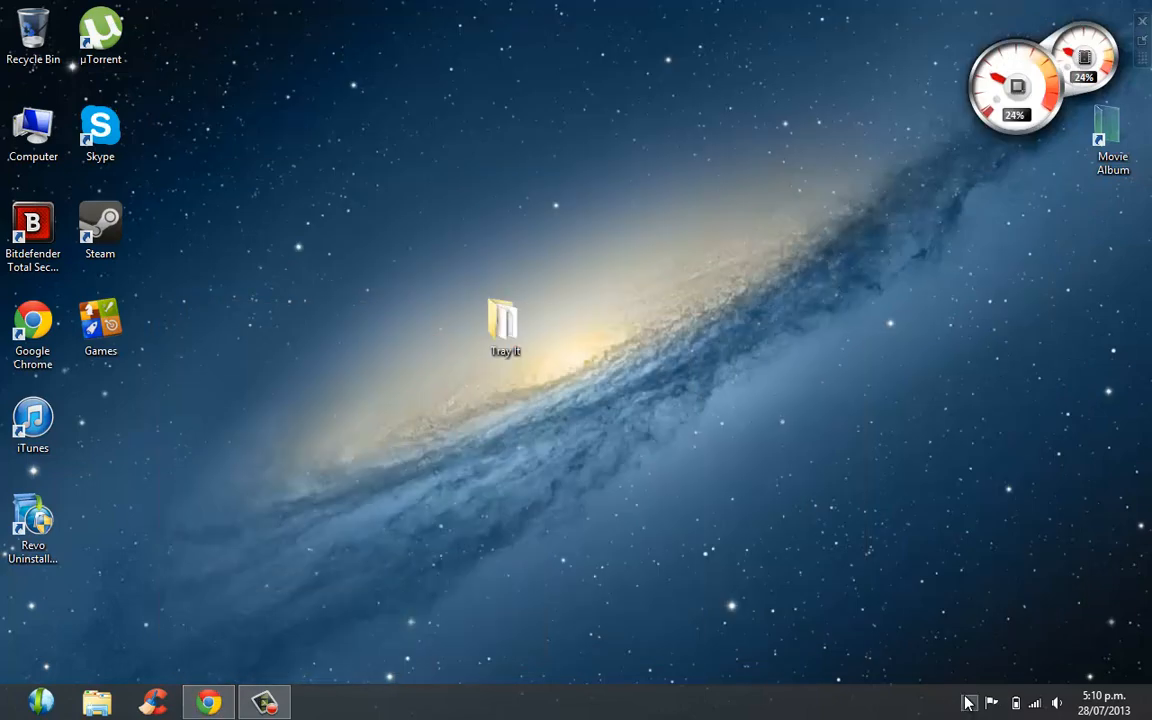
pyautogui.click(968, 704)
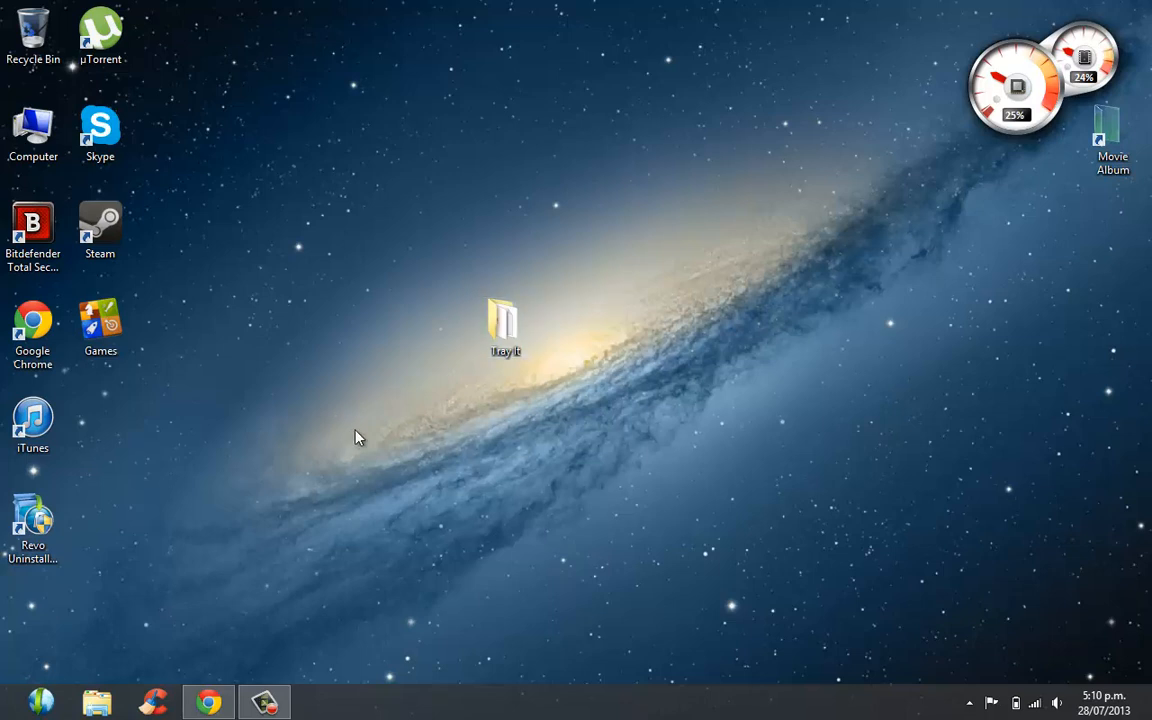
# Launch Tray It! from its folder and move its window toward the screen centre
pyautogui.click(504, 328)
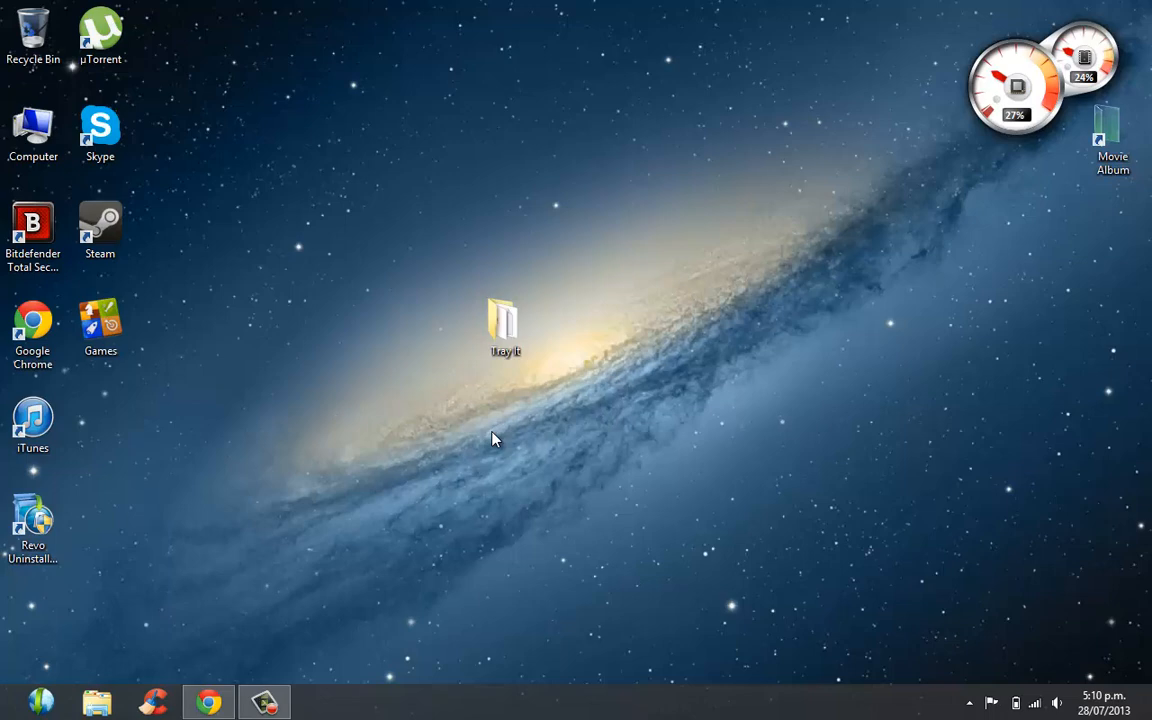
pyautogui.click(504, 322)
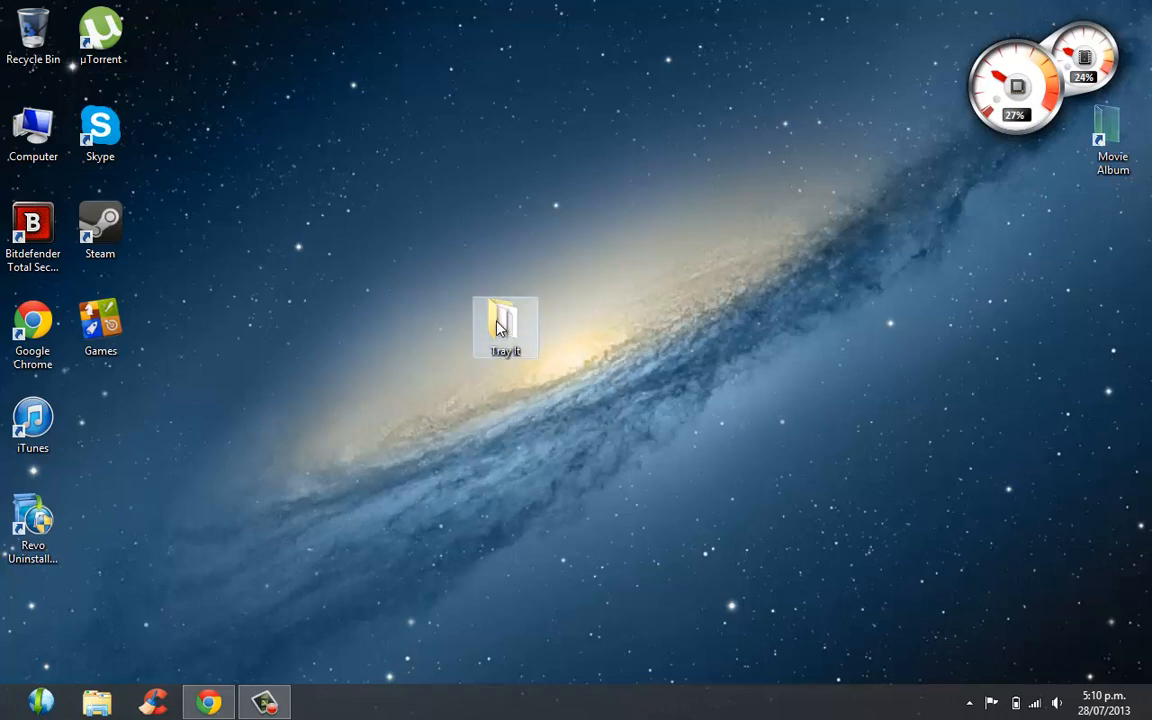
pyautogui.doubleClick(504, 324)
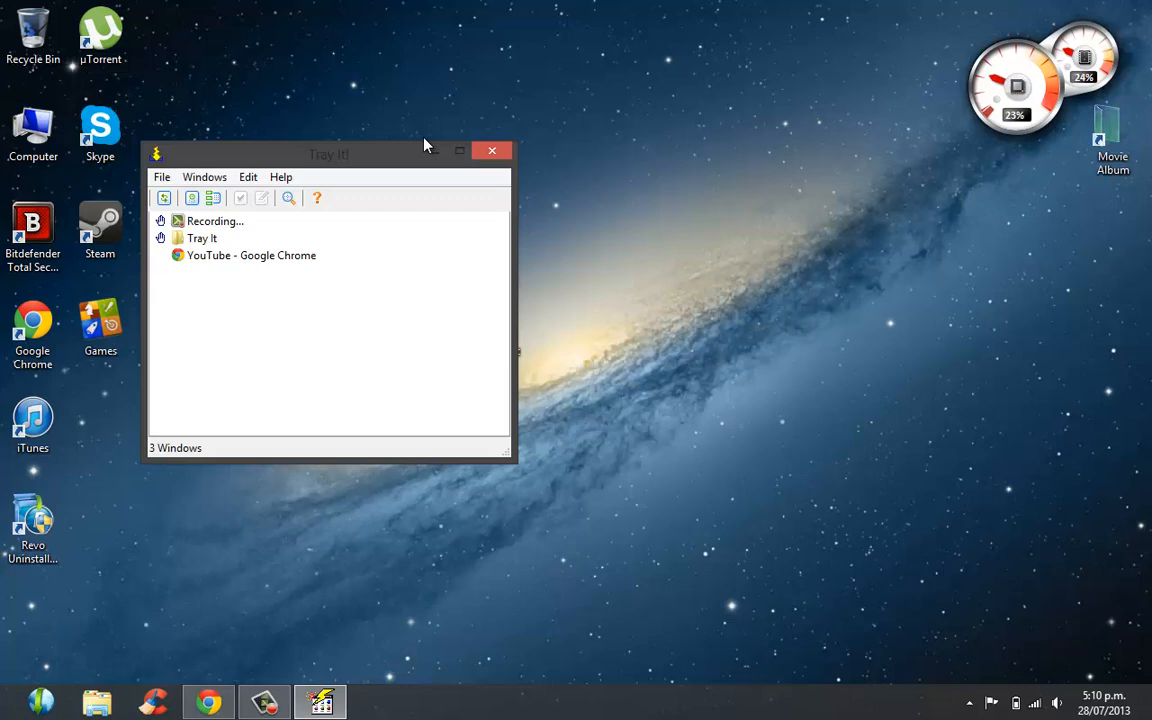
pyautogui.moveTo(328, 154); pyautogui.dragTo(528, 132)
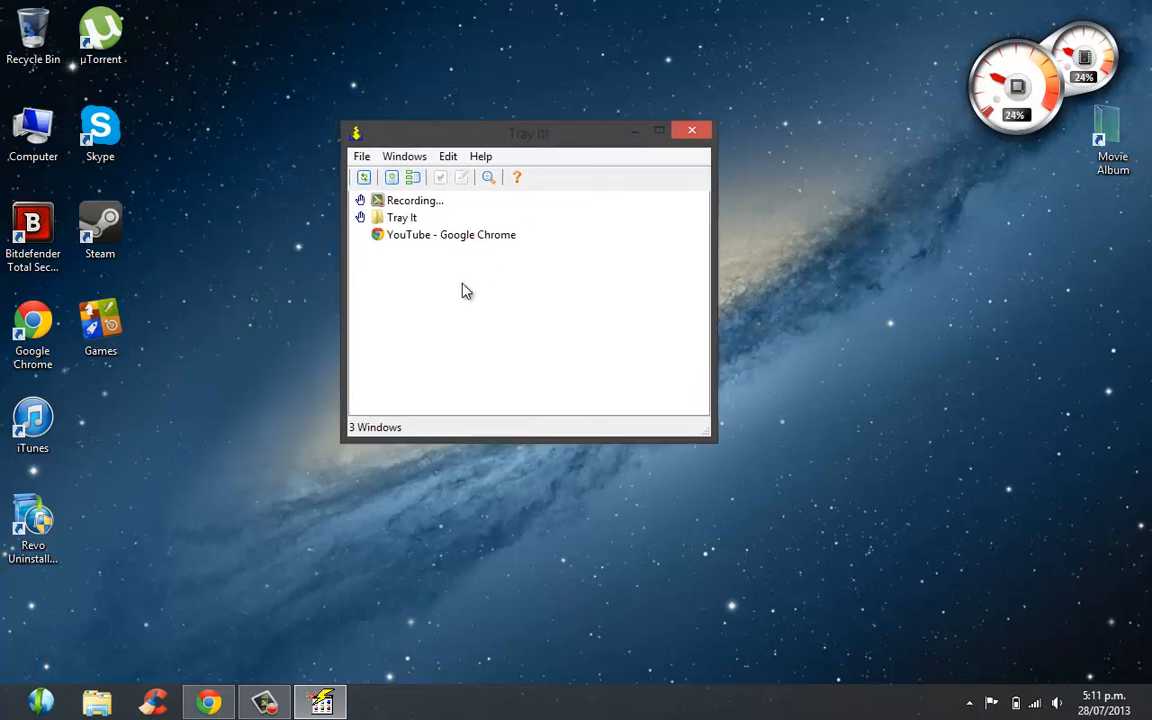
pyautogui.moveTo(418, 290)
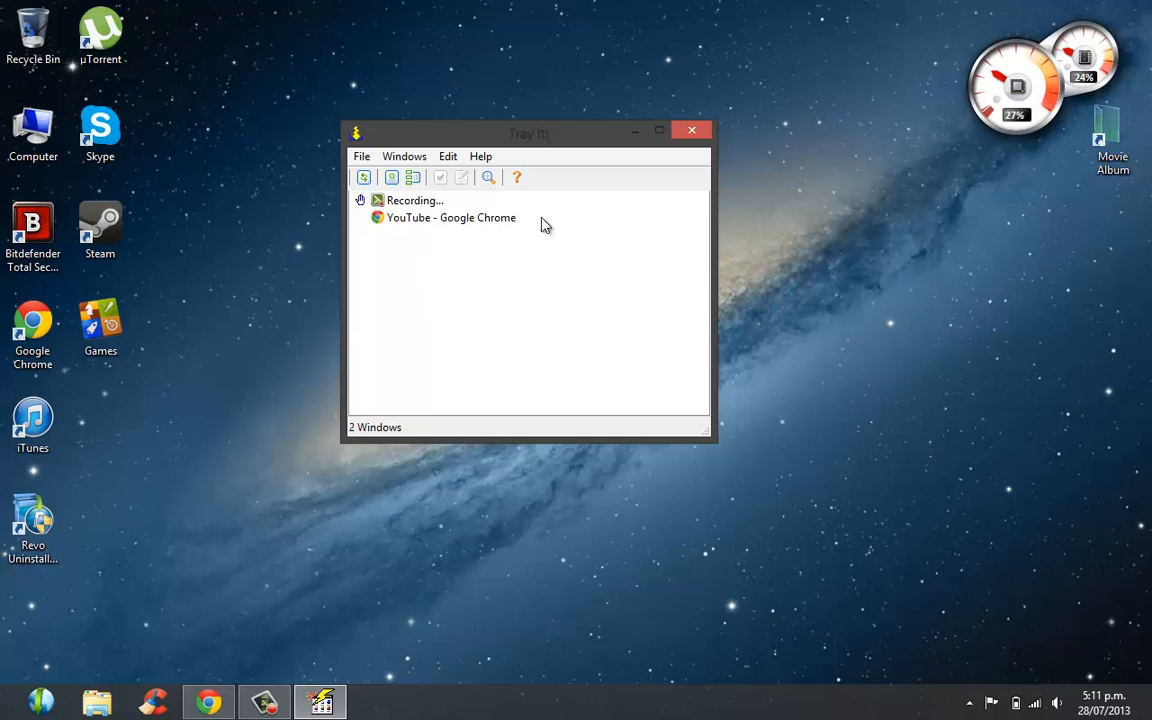
pyautogui.moveTo(424, 222)
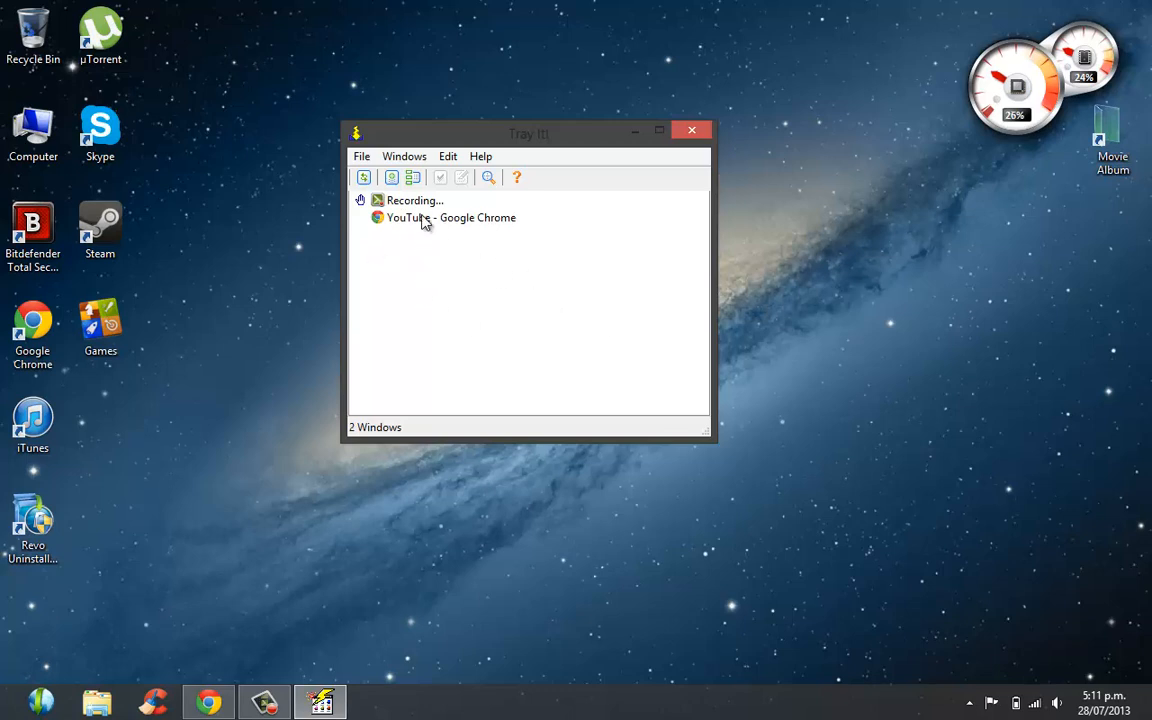
pyautogui.moveTo(390, 210)
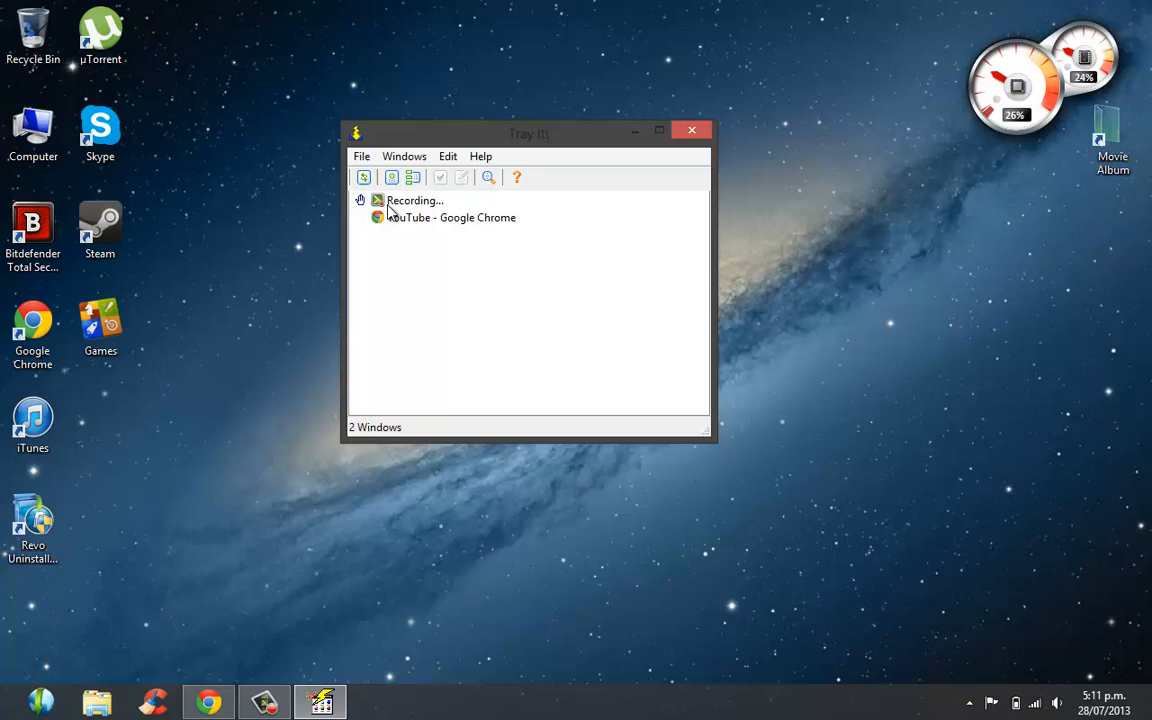
pyautogui.moveTo(548, 244)
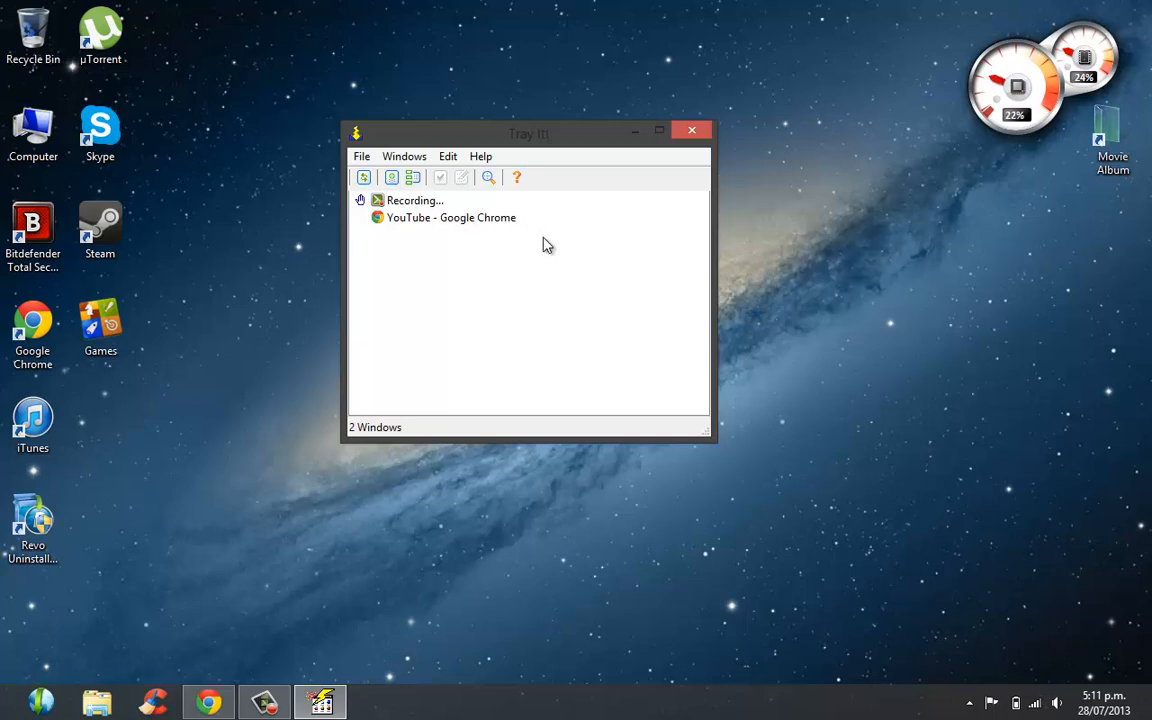
pyautogui.moveTo(468, 250)
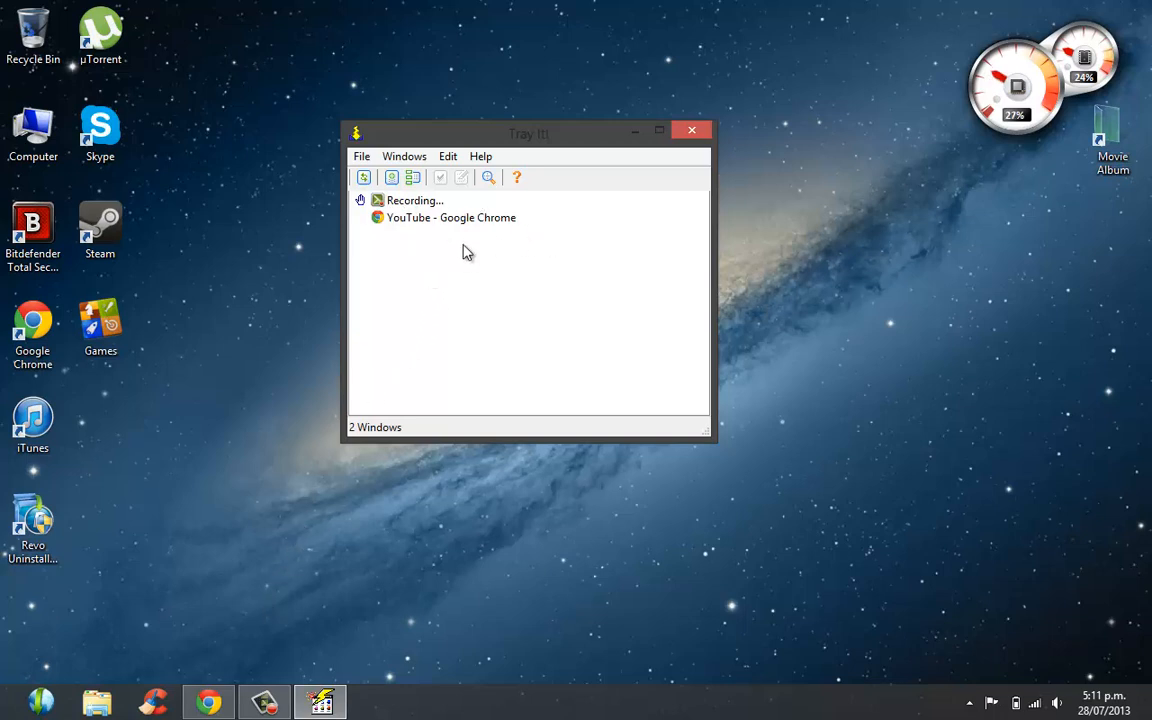
pyautogui.moveTo(584, 324)
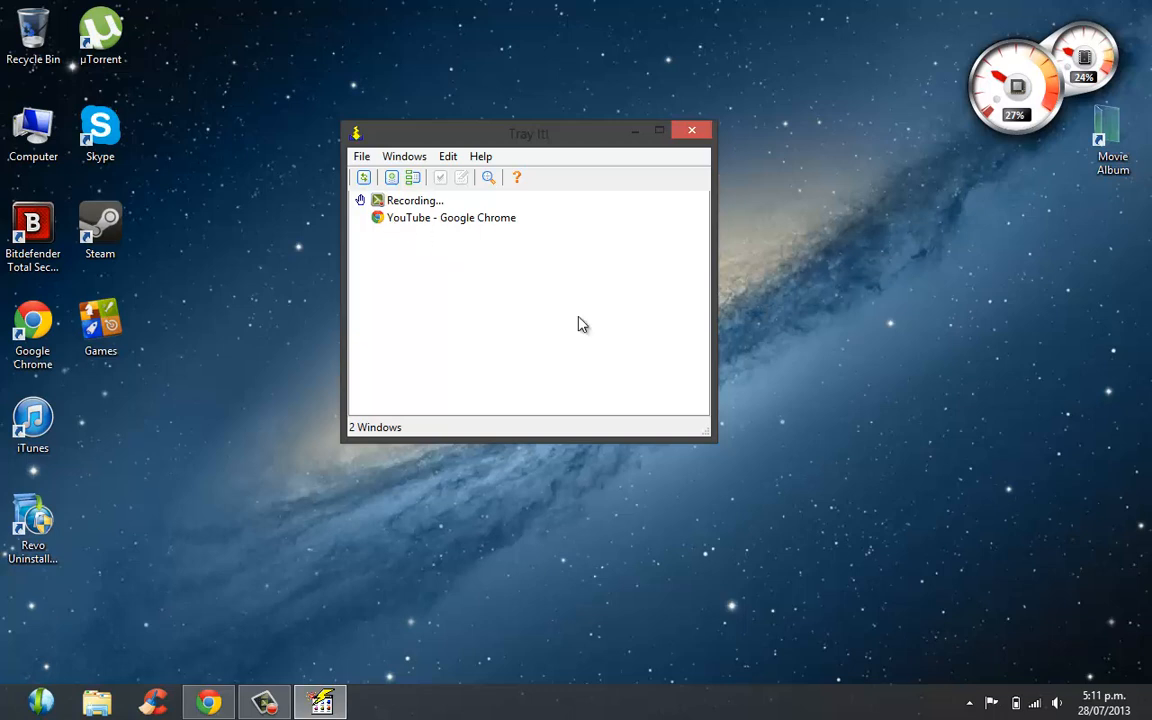
# Check the tray icons and select the YouTube - Google Chrome entry in Tray It!
pyautogui.click(968, 702)
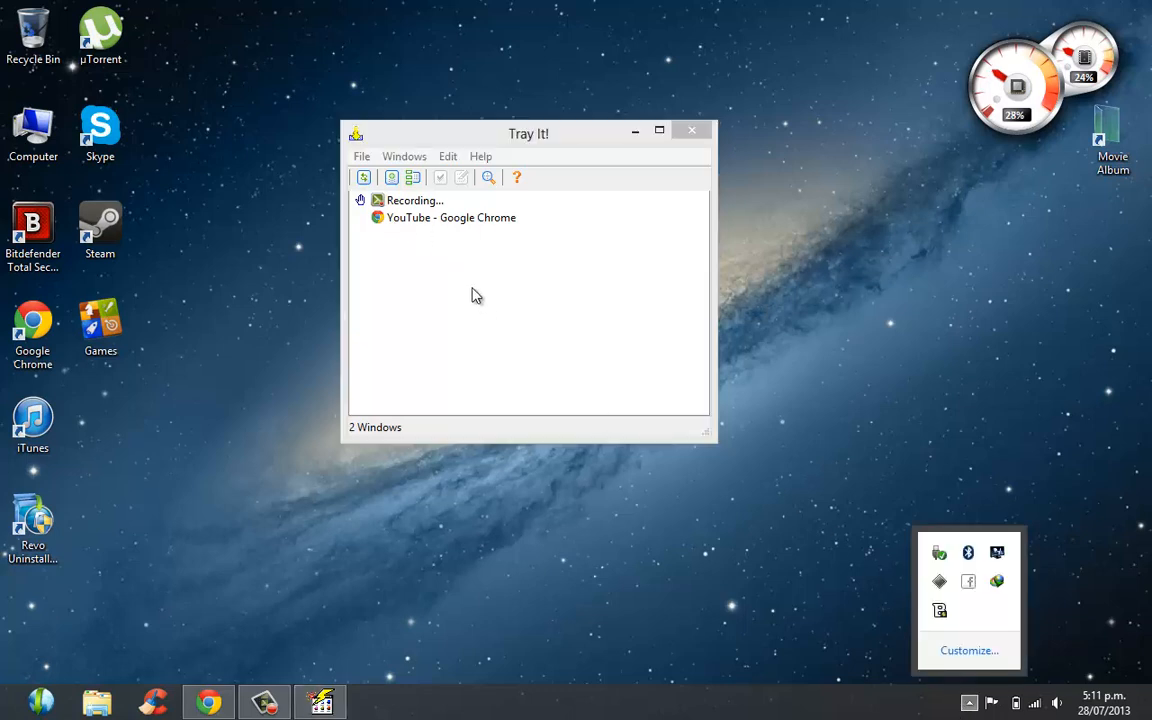
pyautogui.click(452, 216)
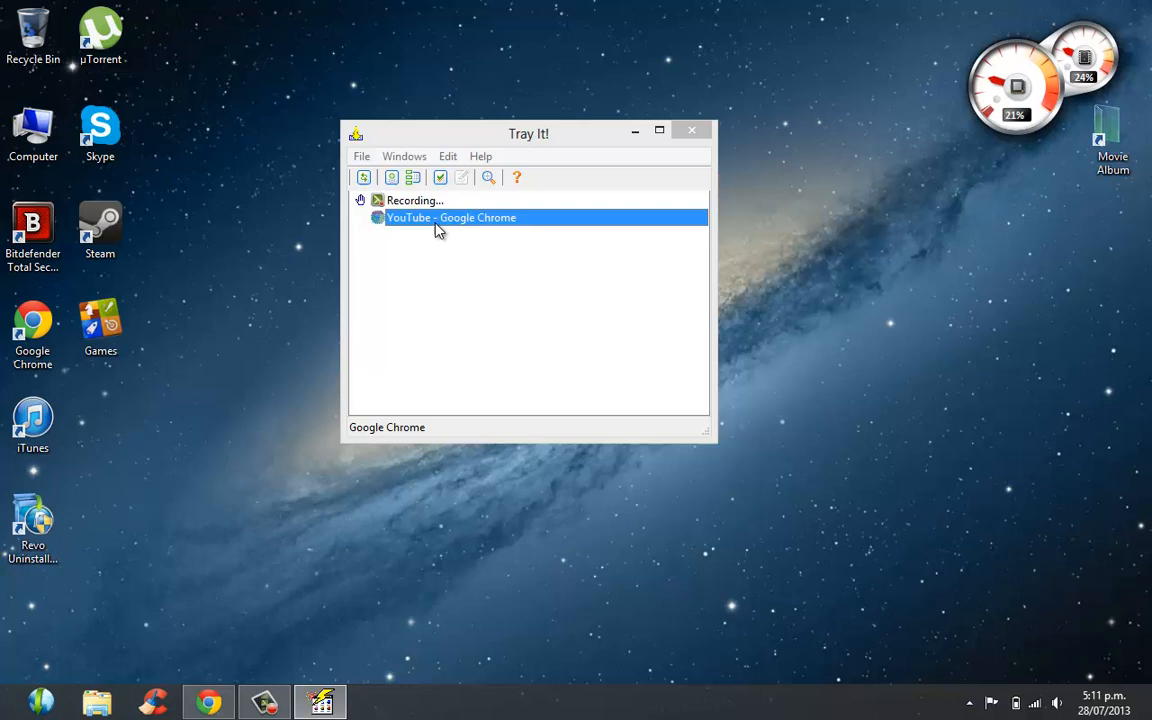
# Hide the YouTube - Google Chrome window into the tray and confirm its icon in the notification area
pyautogui.rightClick(450, 216)
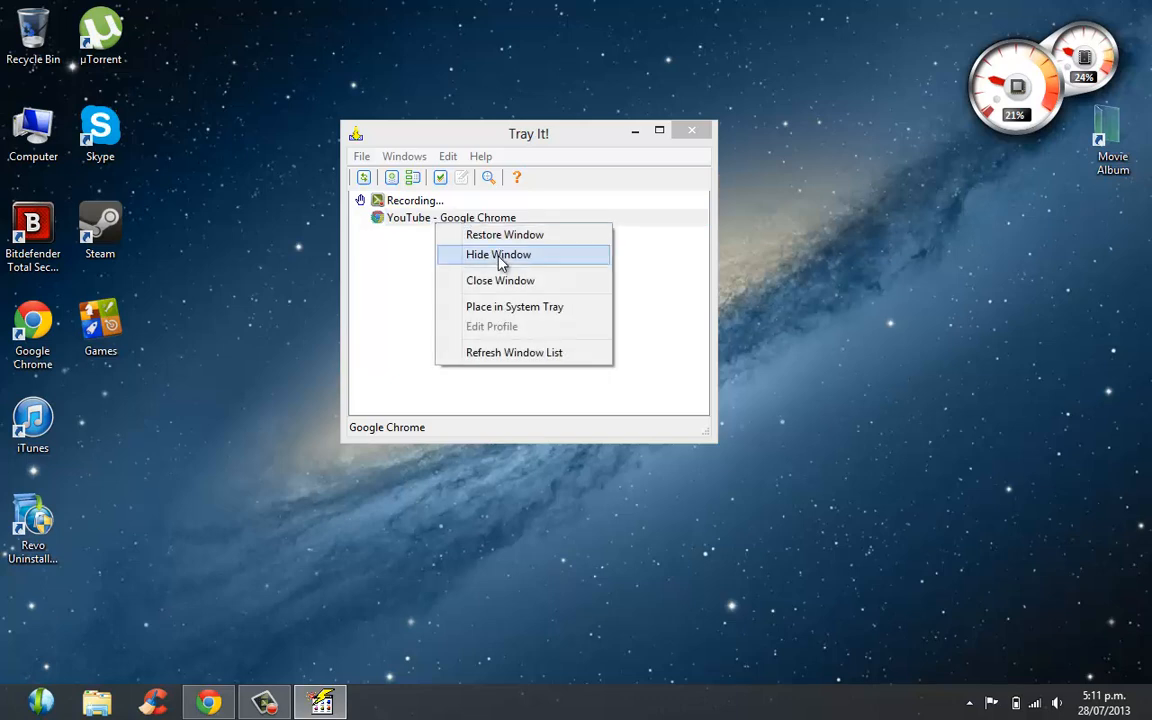
pyautogui.click(498, 254)
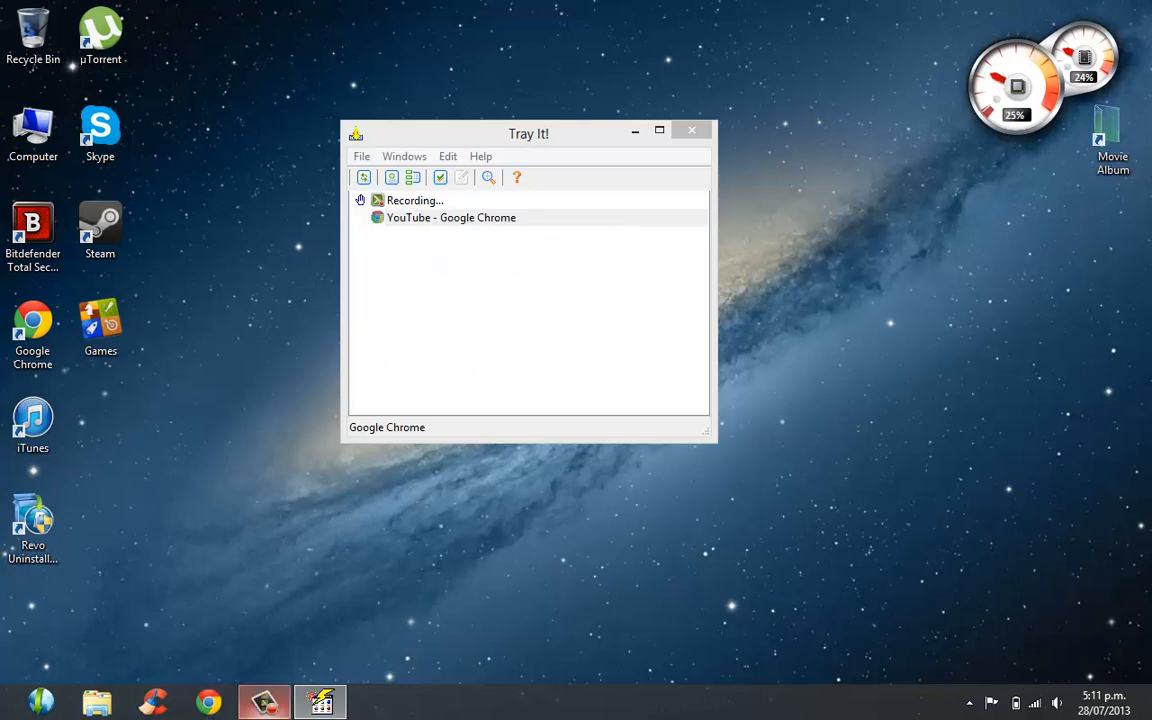
pyautogui.click(968, 704)
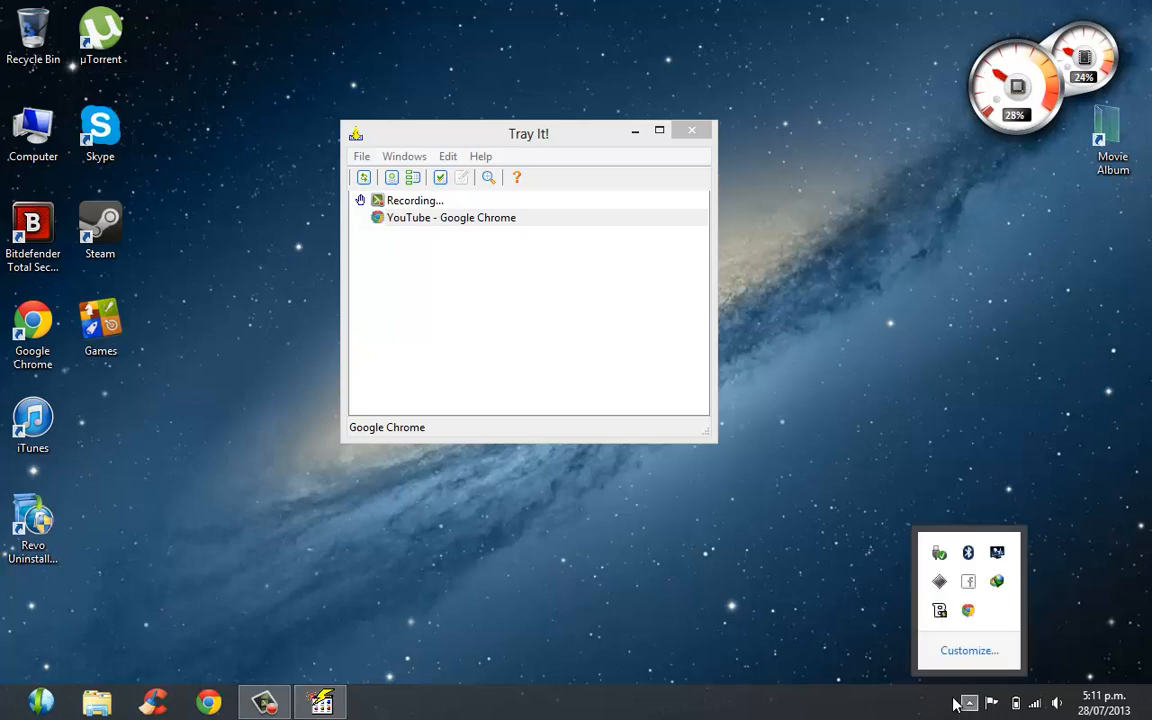
pyautogui.moveTo(864, 528)
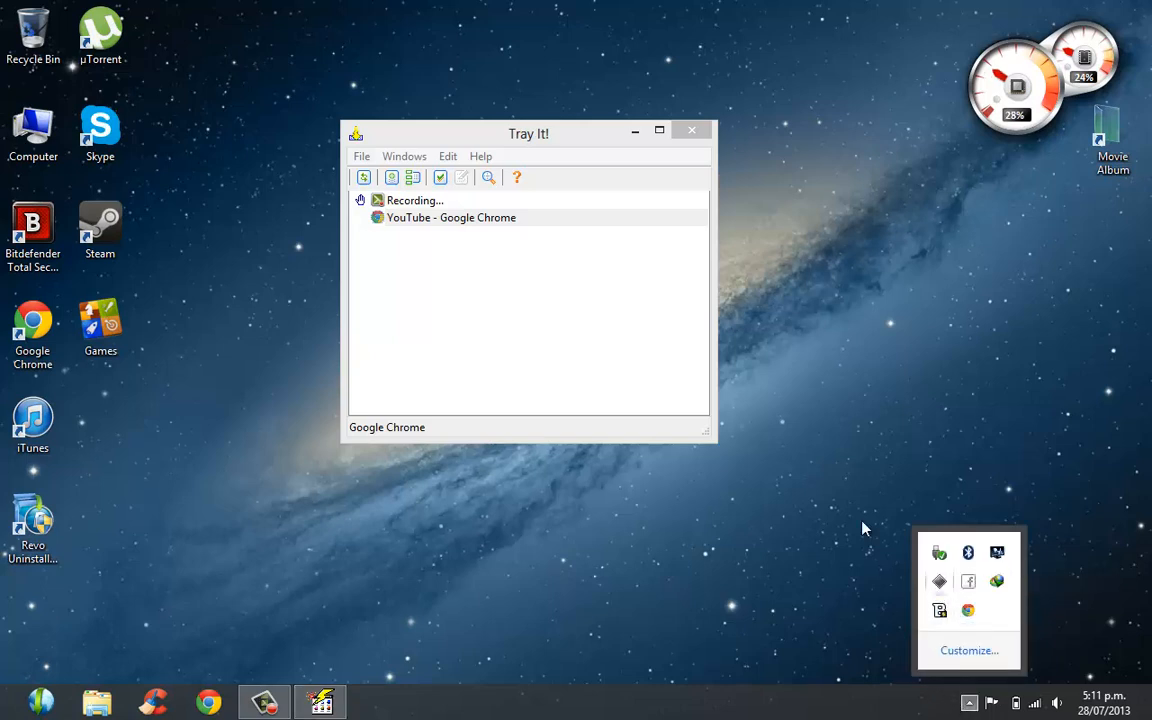
pyautogui.rightClick(452, 216)
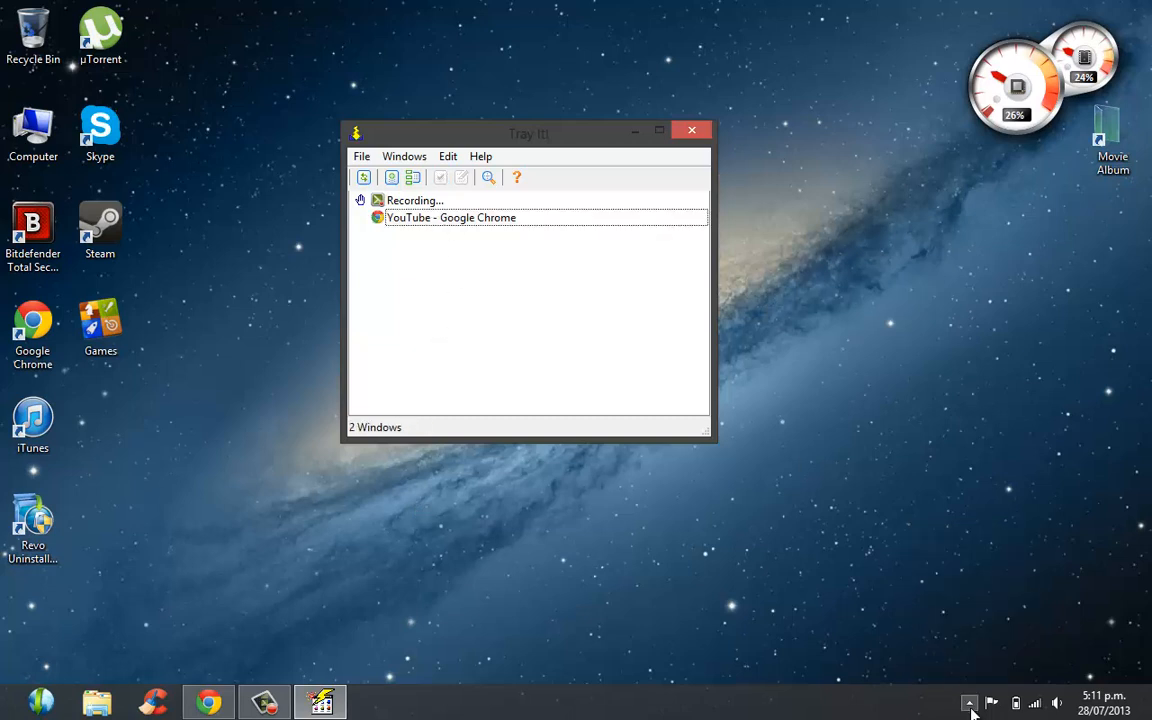
pyautogui.click(968, 704)
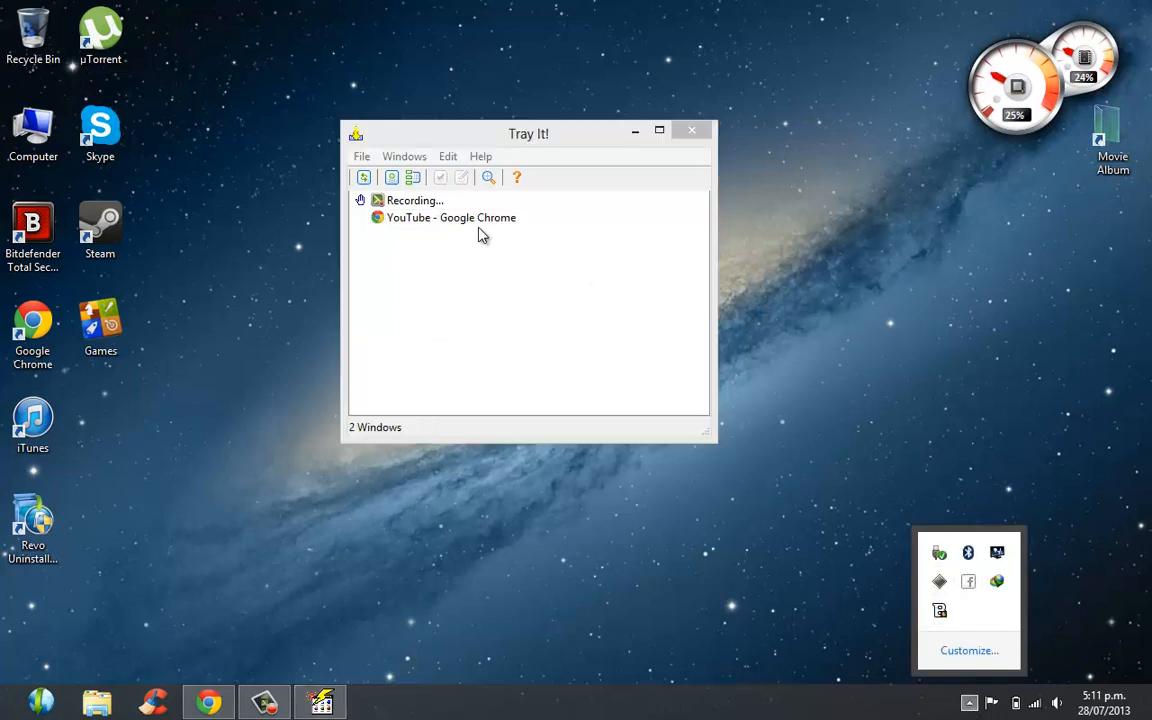
# Mark YouTube - Google Chrome with Place in System Tray and close the Tray It! window
pyautogui.rightClick(452, 216)
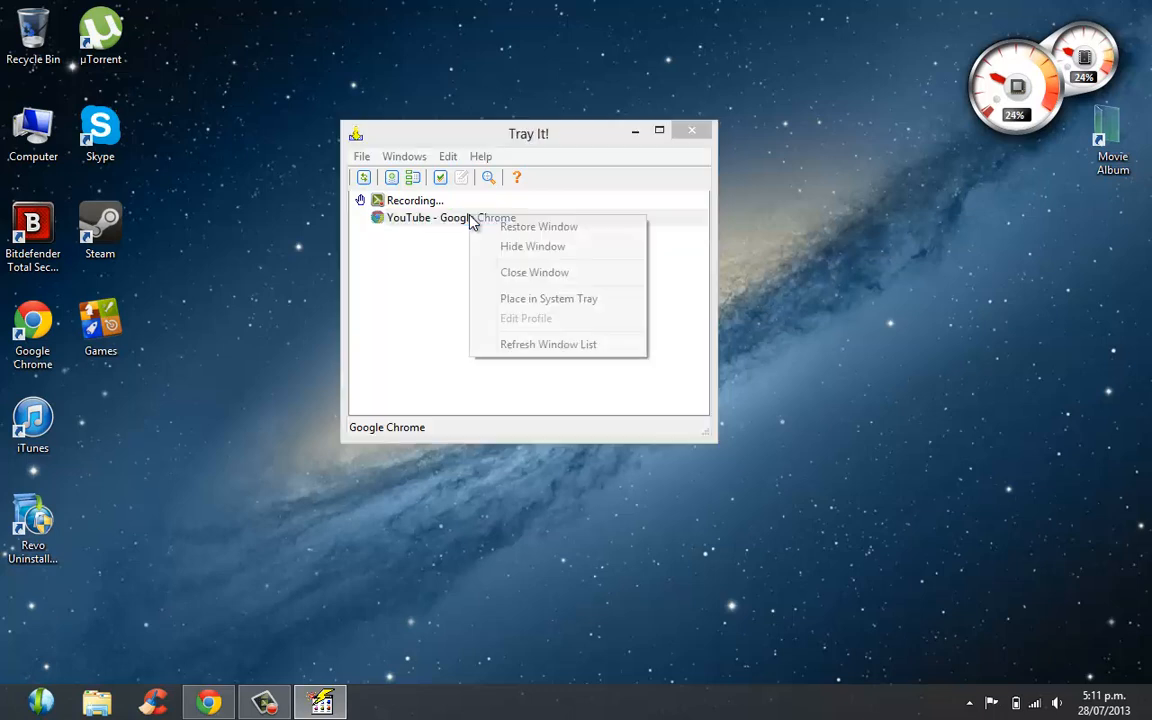
pyautogui.click(548, 298)
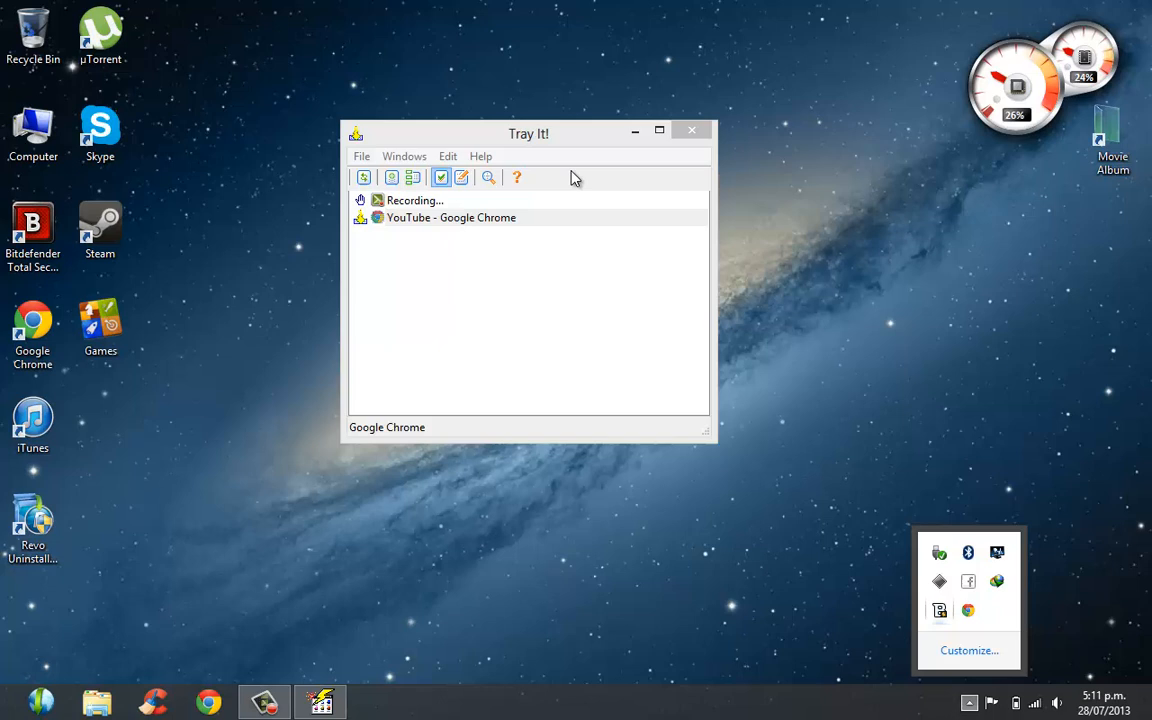
pyautogui.click(692, 130)
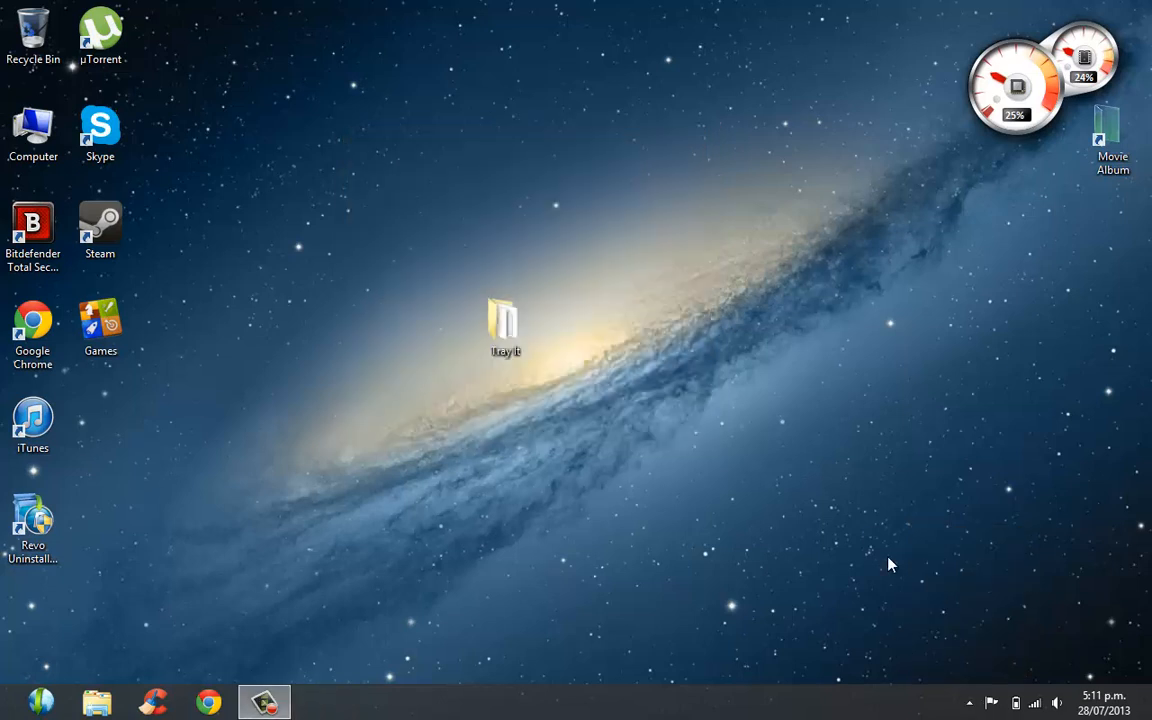
# End the TrayIt! Helper (32 bit) process from Task Manager's Processes list
pyautogui.click(968, 702)
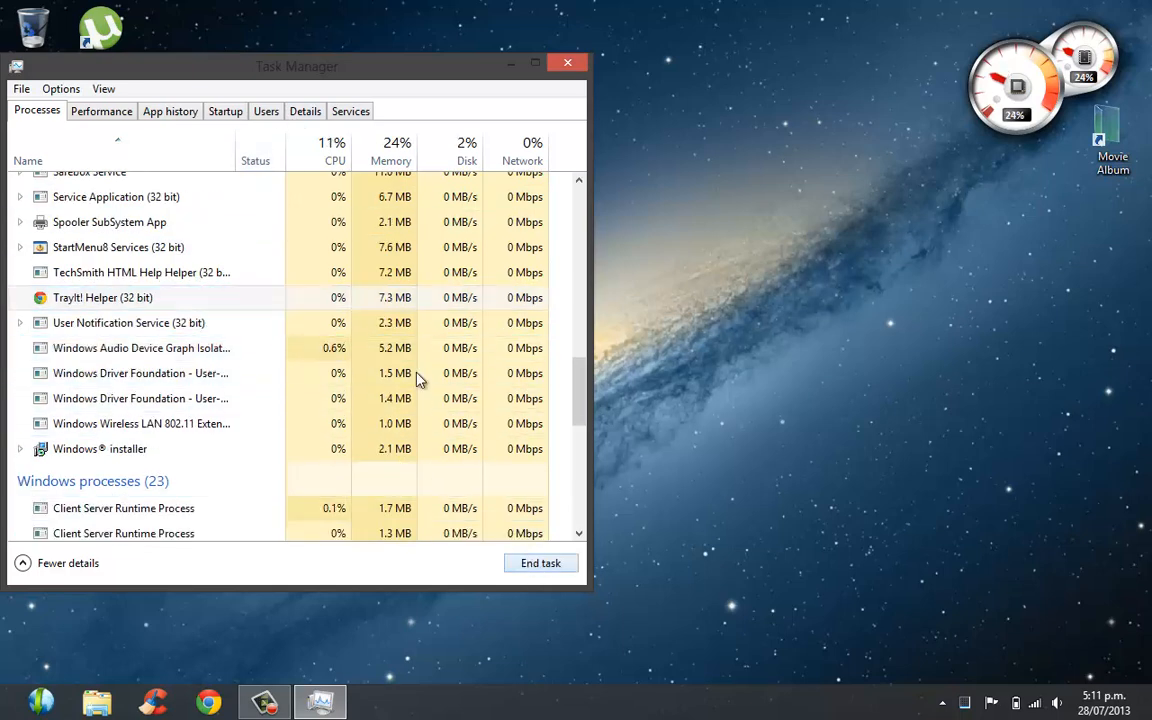
pyautogui.click(568, 62)
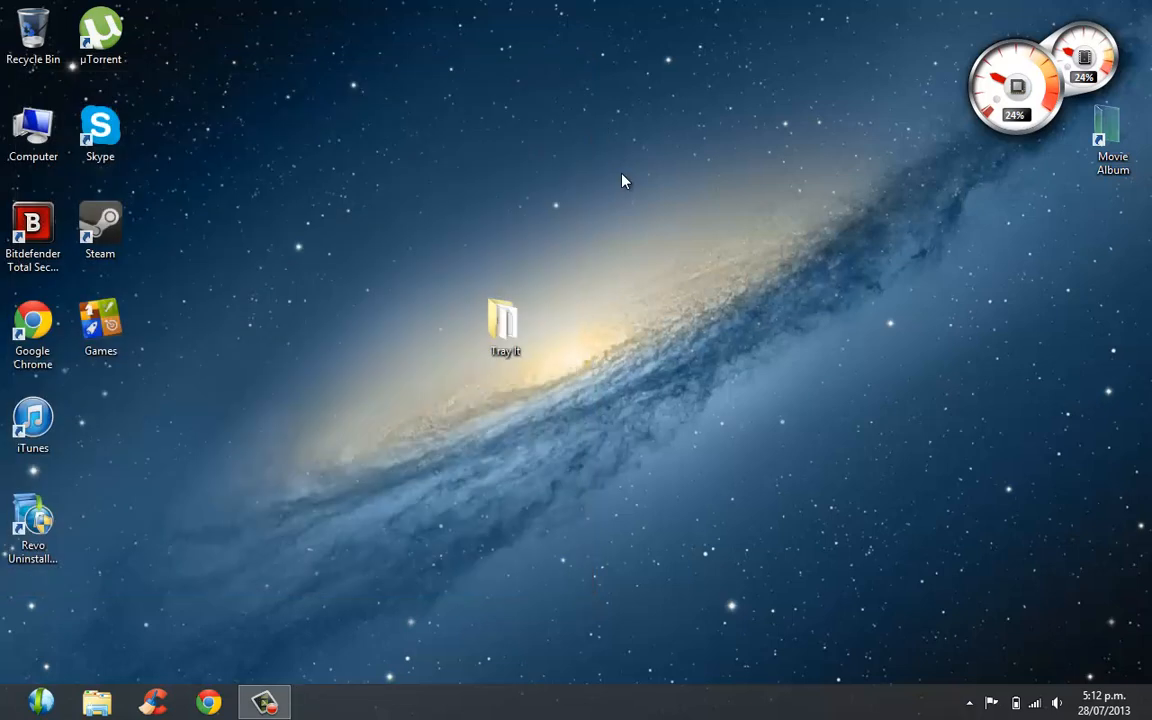